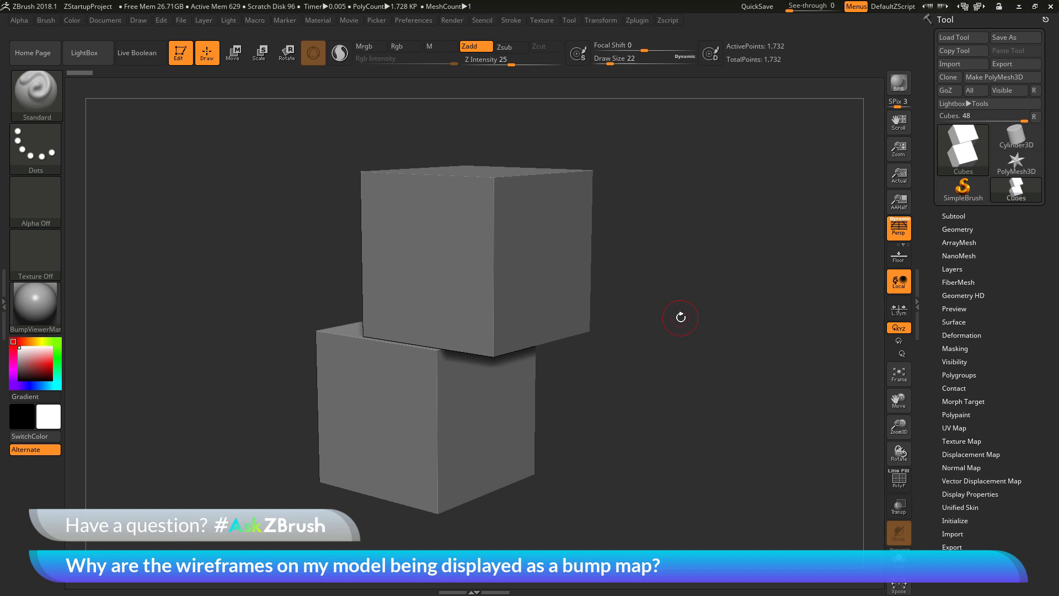
mouse_move(559, 275)
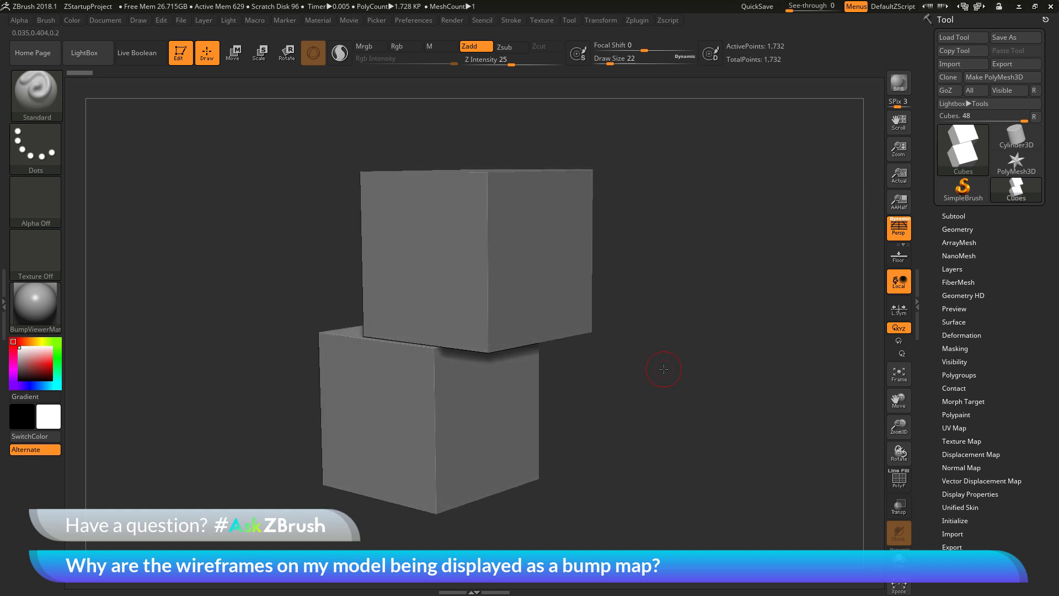
mouse_move(899, 479)
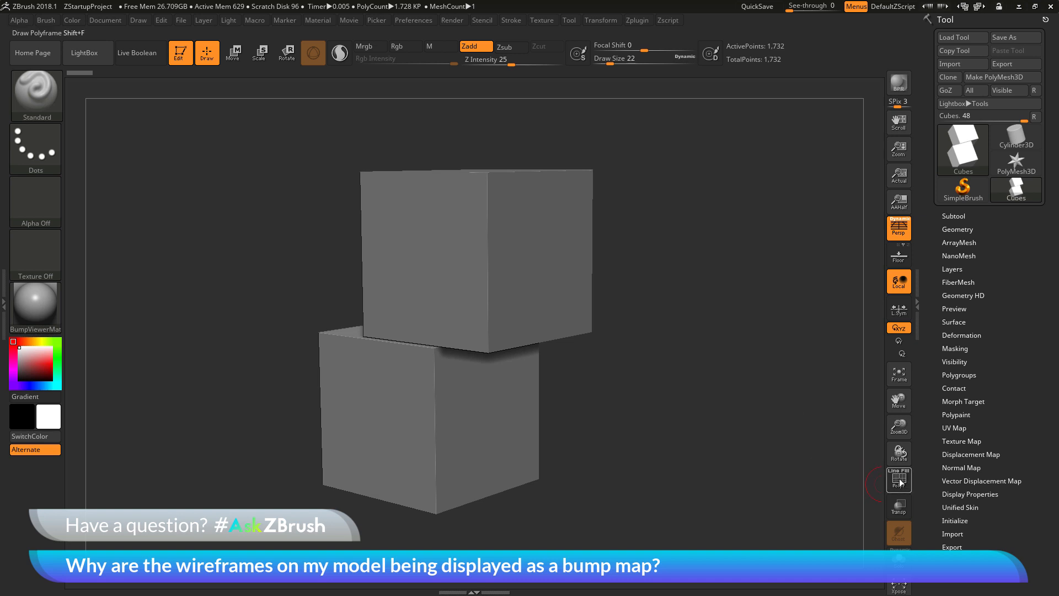
mouse_move(900, 485)
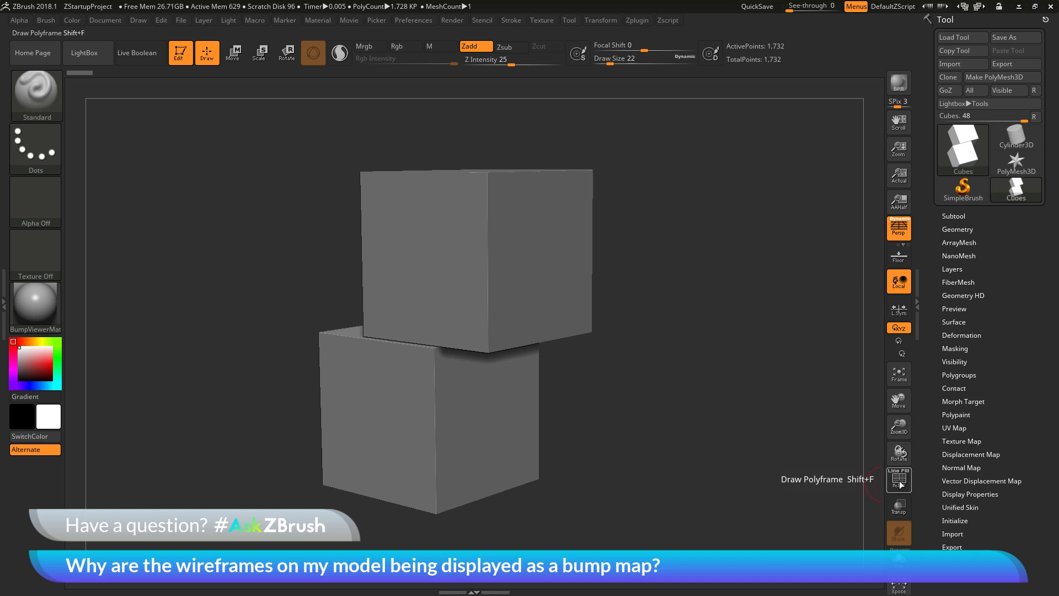
mouse_move(900, 485)
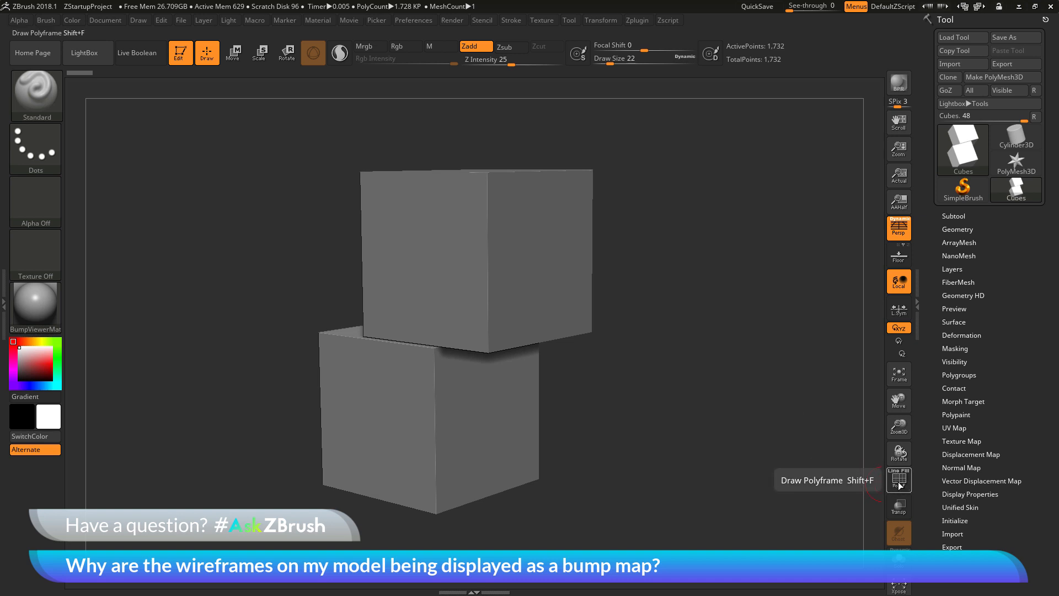
Step: Turn on Draw Polyframe and orbit the stacked cubes over the top and back to the front
click(899, 479)
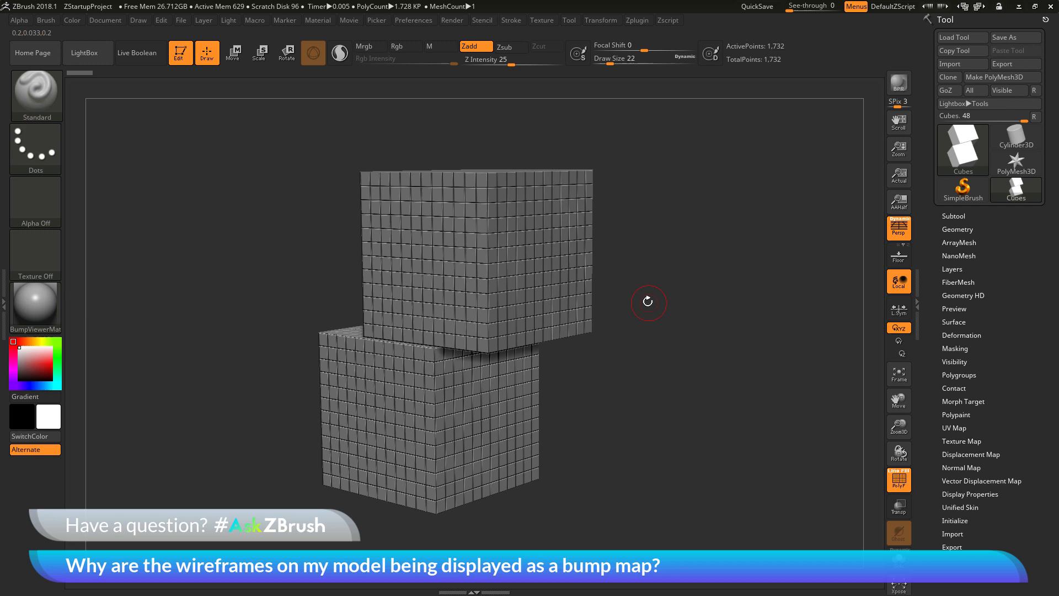
mouse_move(652, 300)
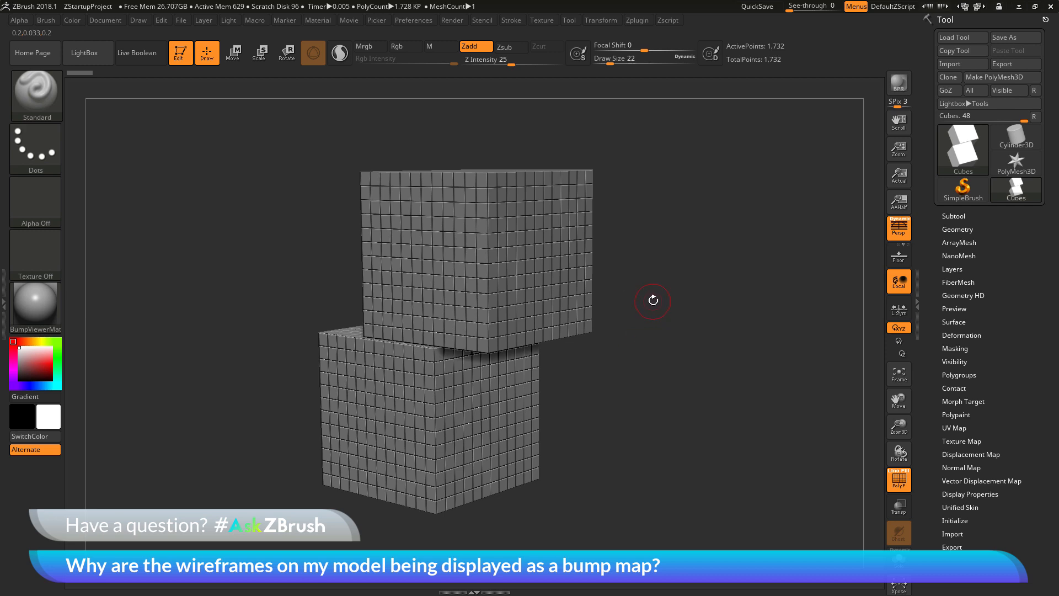
drag(653, 301, 655, 295)
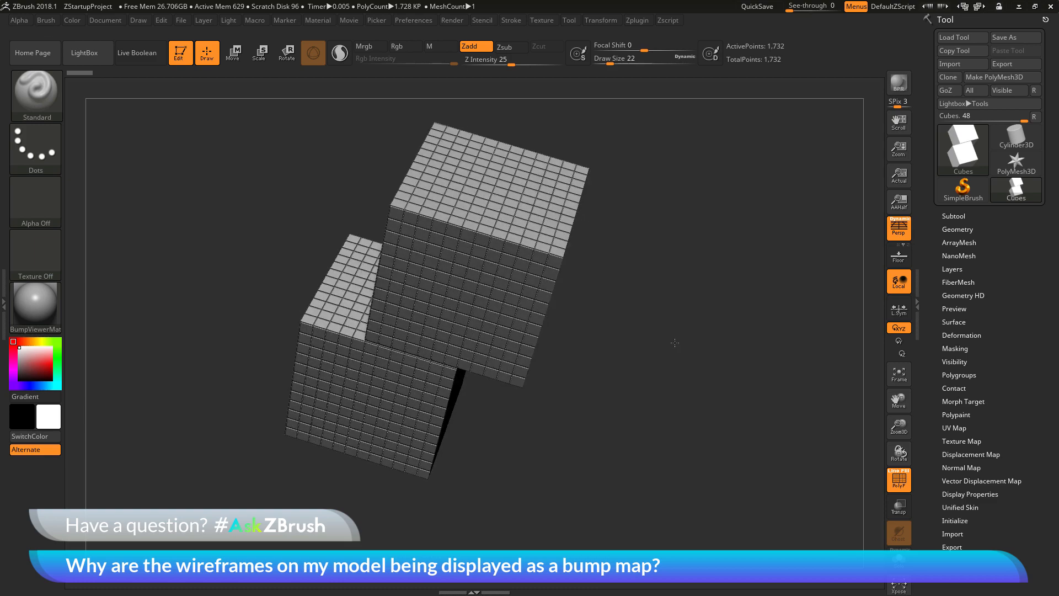
drag(674, 343, 681, 303)
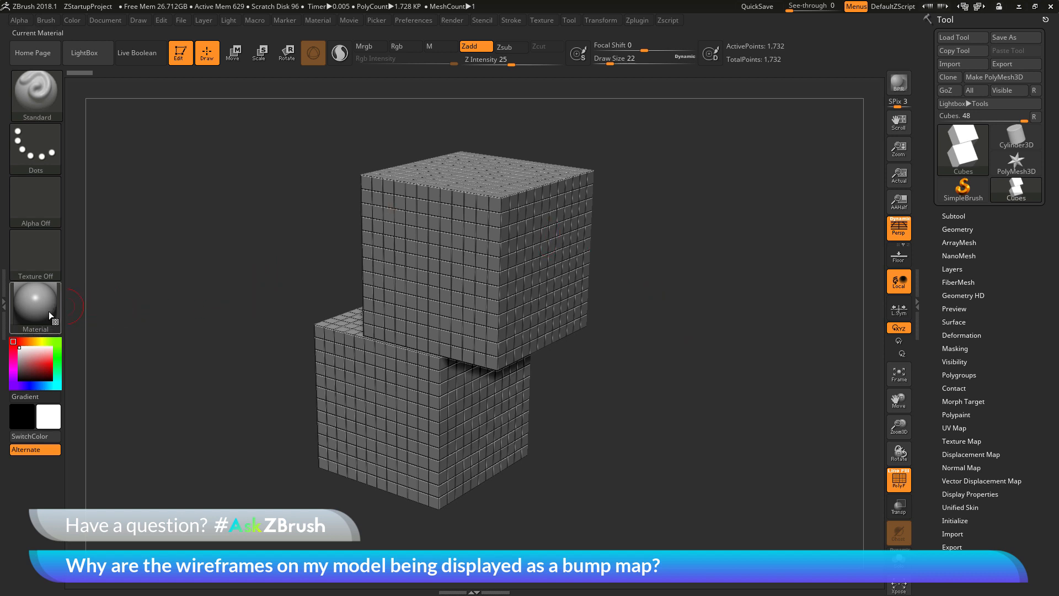
click(35, 307)
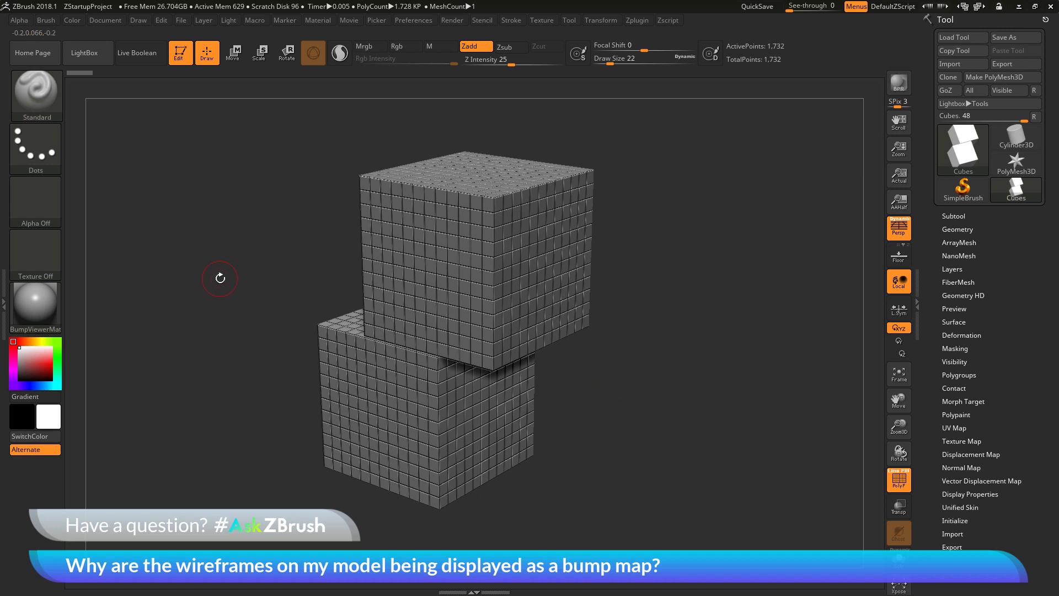
mouse_move(273, 35)
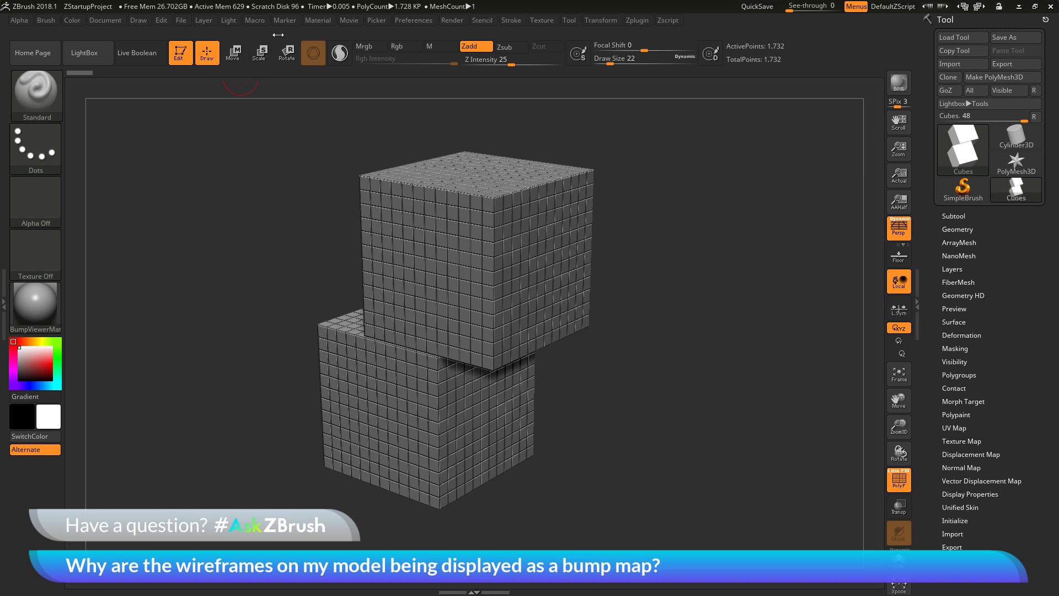
mouse_move(322, 27)
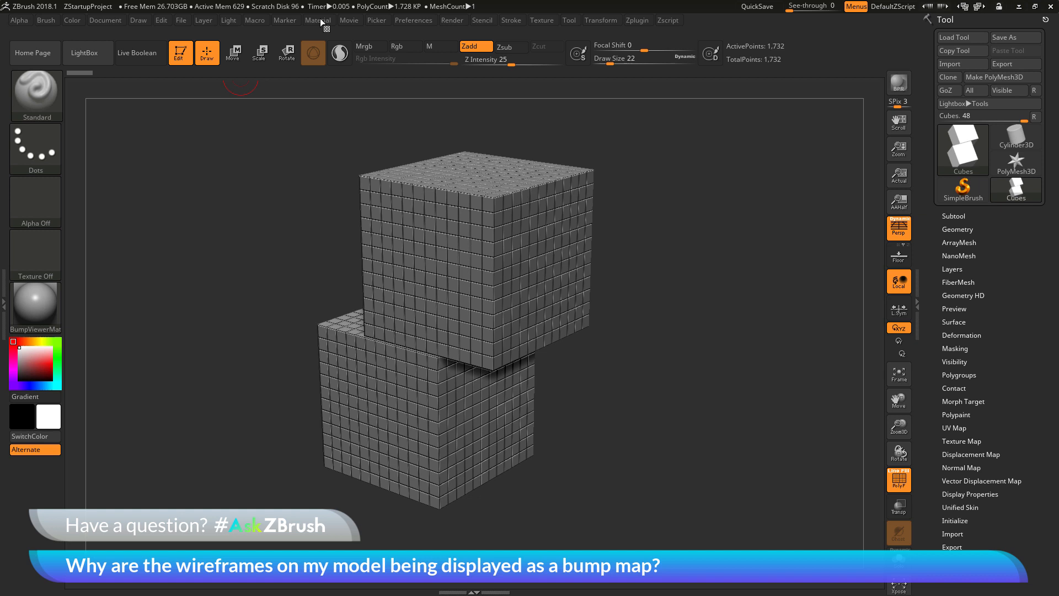
Step: Bring up the BumpViewer material's settings and scroll down to its modifiers
click(318, 21)
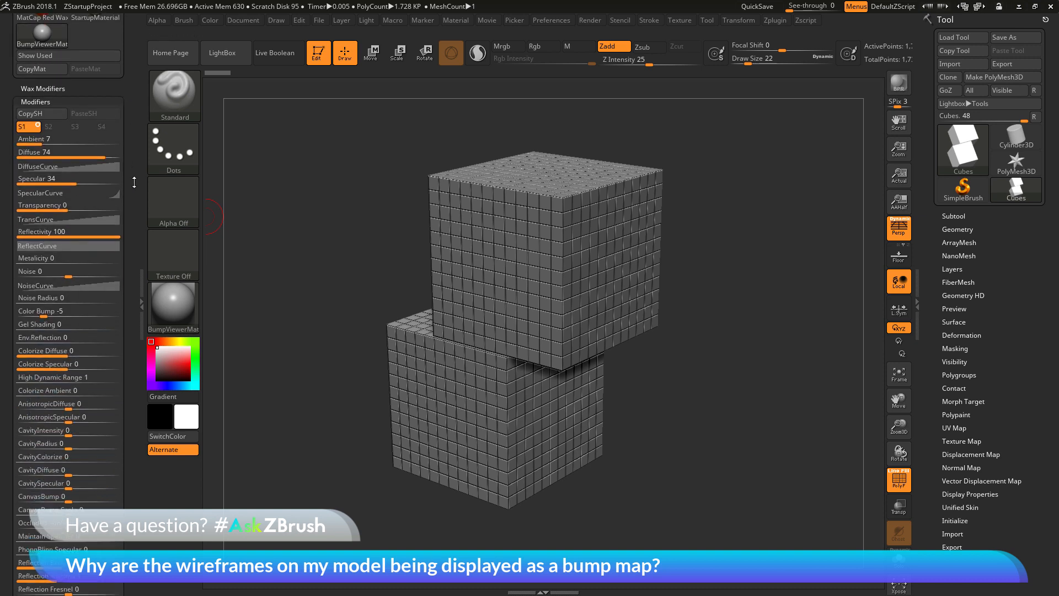
scroll(down, 3)
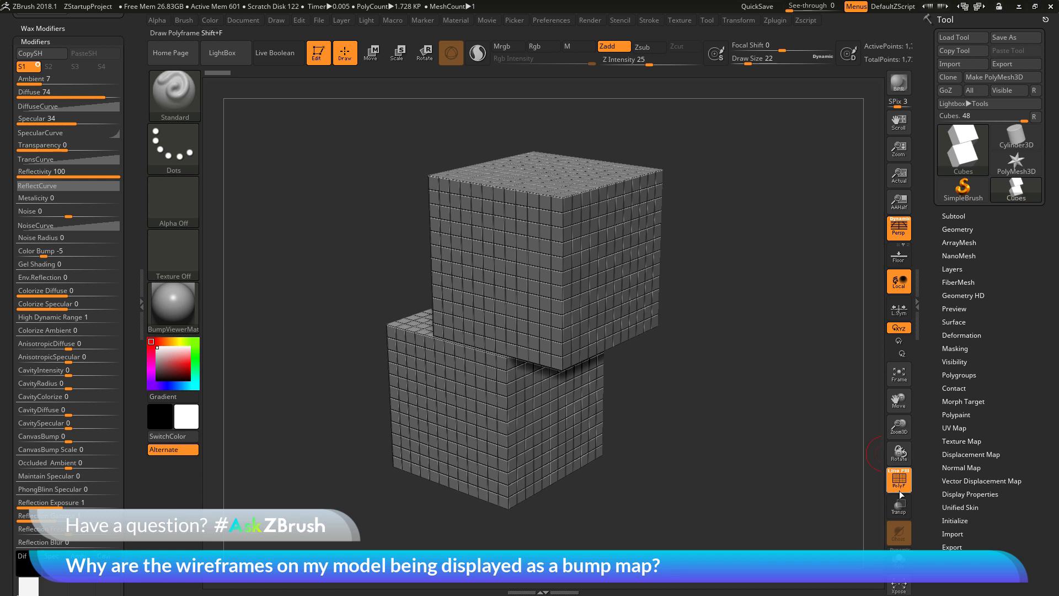
mouse_move(299, 244)
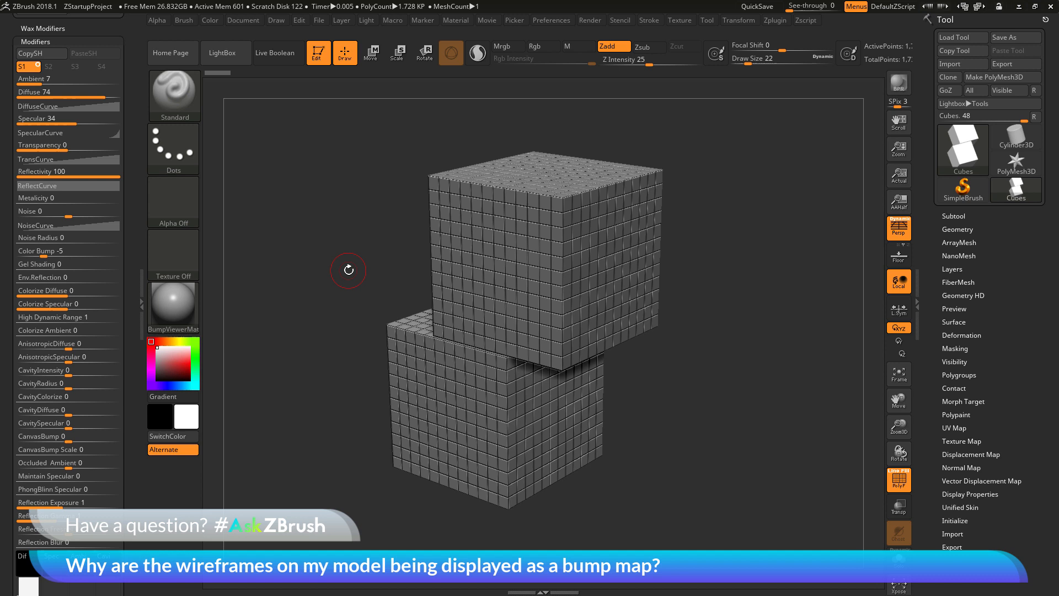
mouse_move(352, 251)
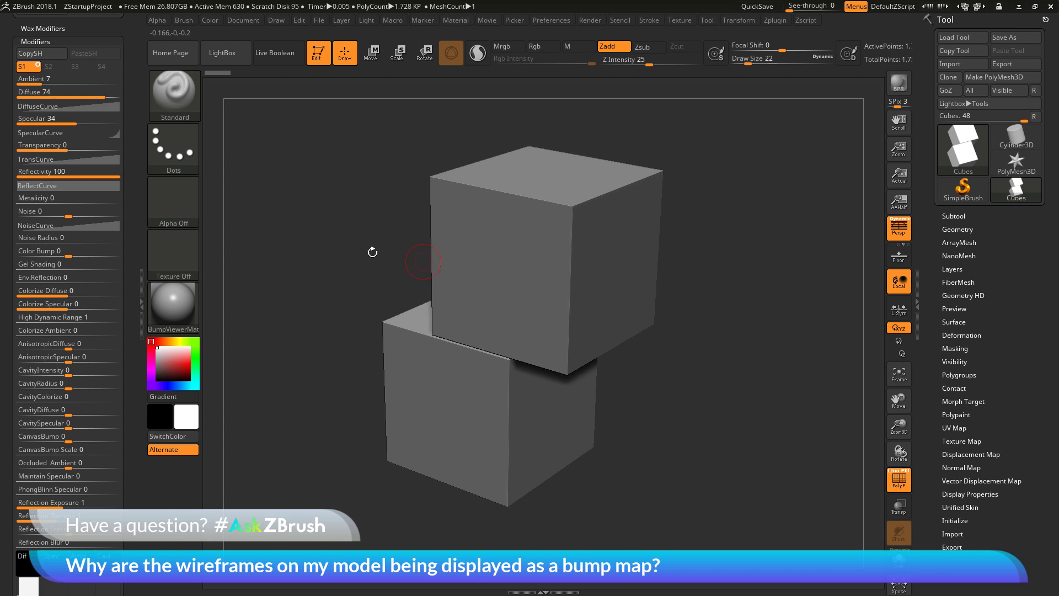
click(38, 251)
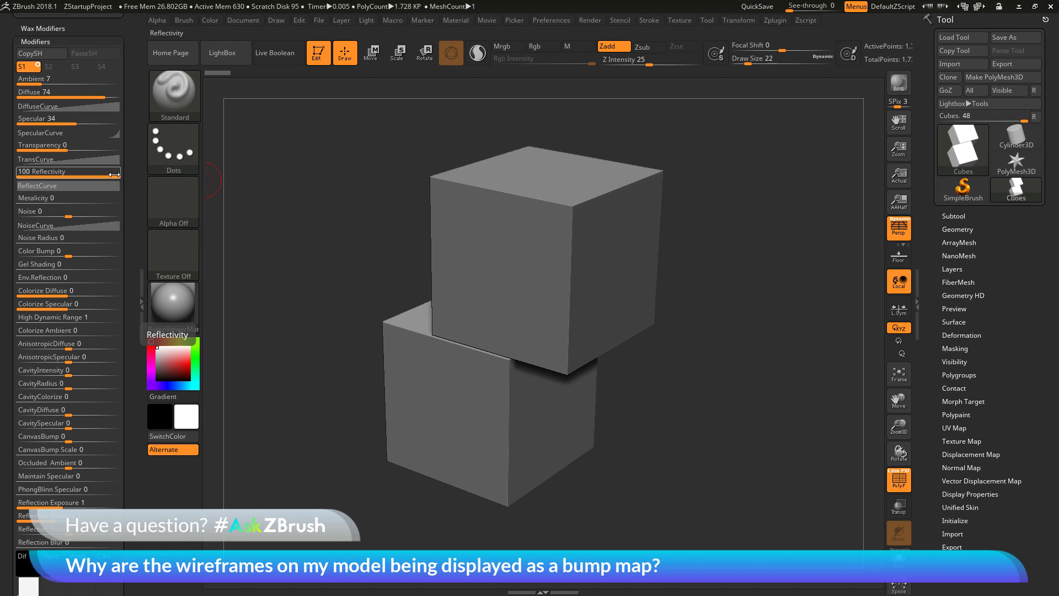
Step: Lower the BumpViewer material's Reflectivity to 0
drag(115, 172, 71, 172)
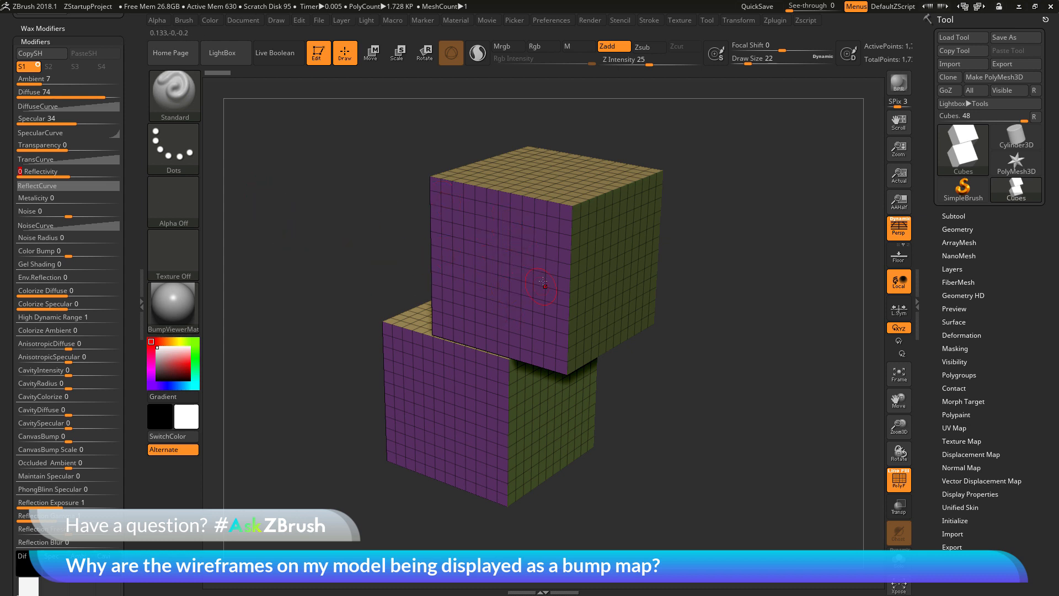
mouse_move(387, 228)
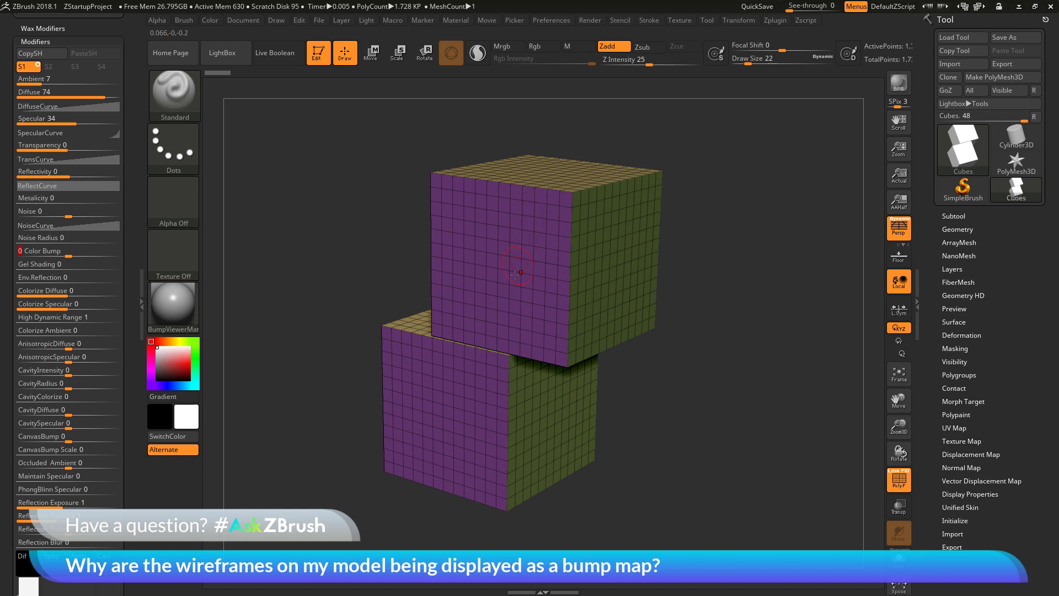
mouse_move(451, 273)
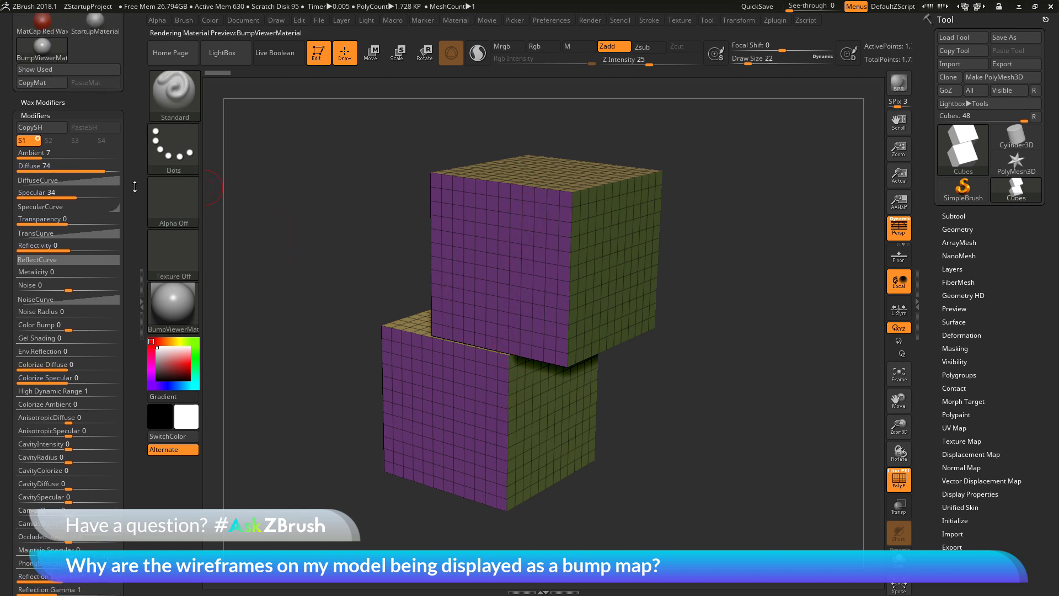
Step: Restore Color Bump to about -5.3, then switch the cubes to the MatCap Gray material
click(455, 20)
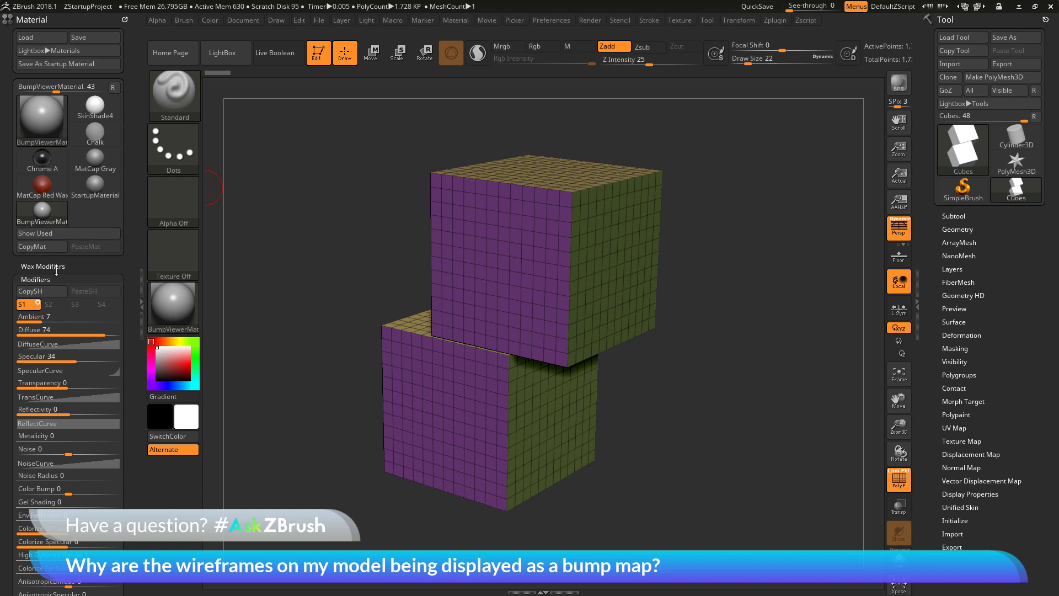
scroll(down, 3)
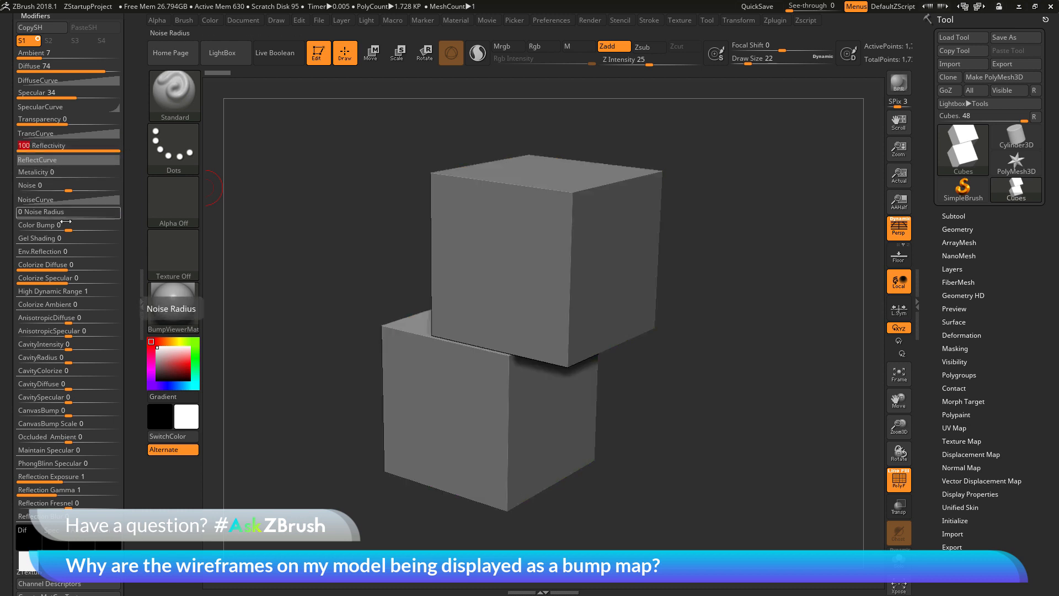
drag(54, 225, 27, 225)
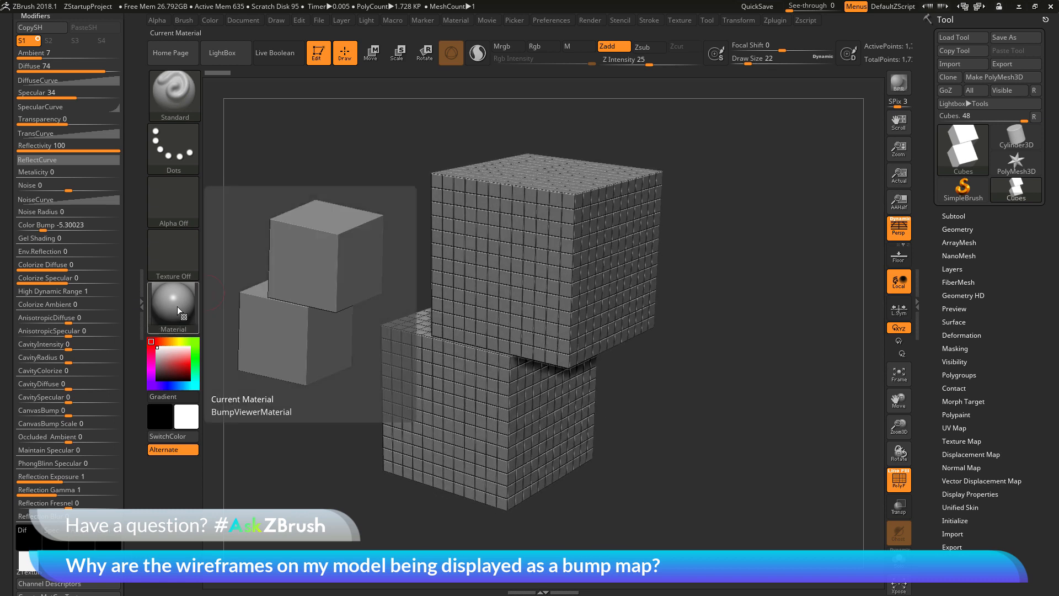
click(173, 308)
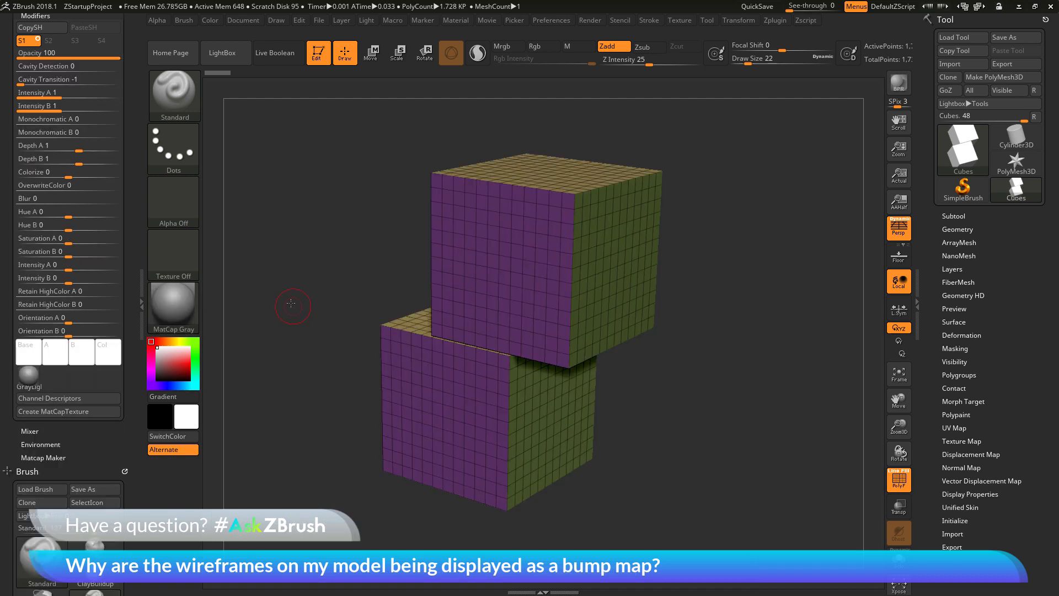
click(173, 308)
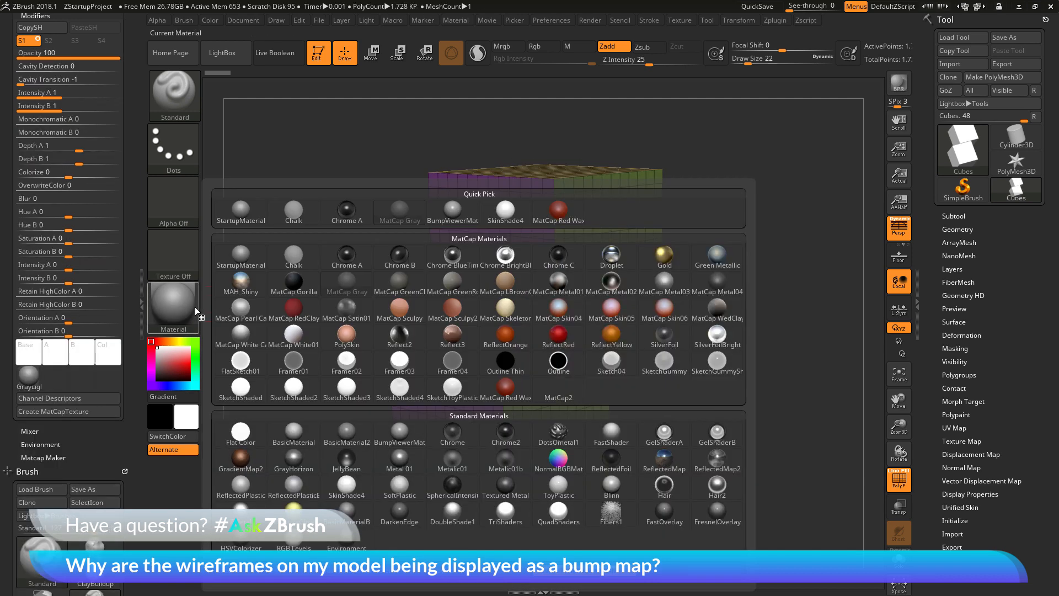